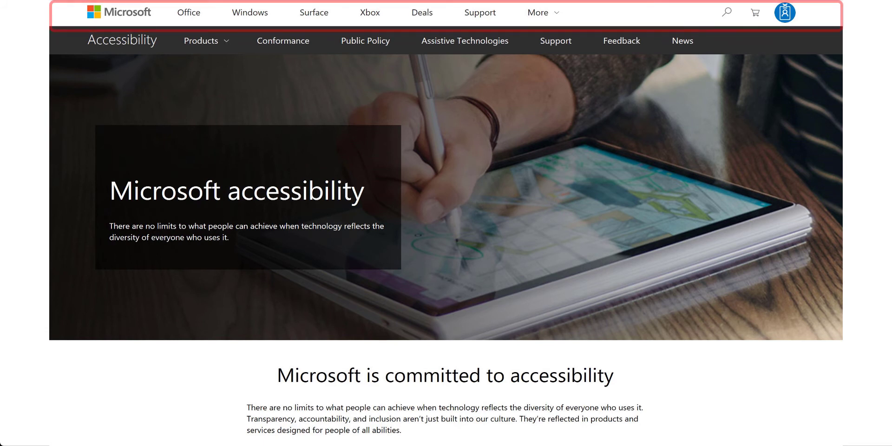
- Reveal the 'Skip to main content' link and open the Keyboard shortcuts info popup
key(Tab)
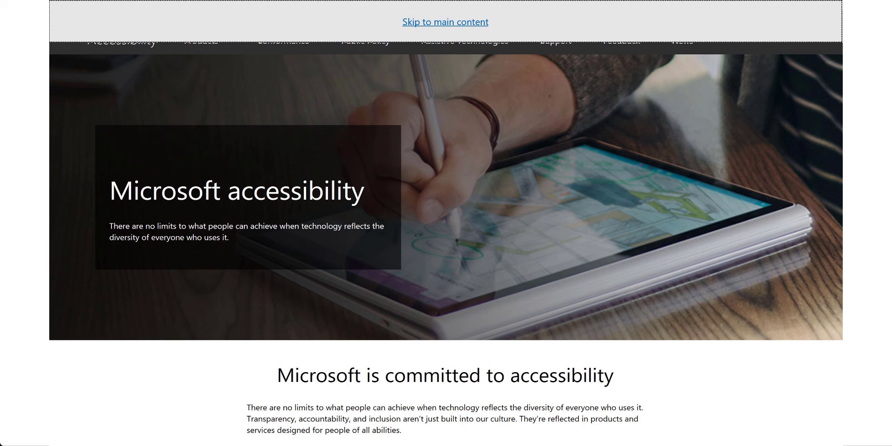
click(833, 14)
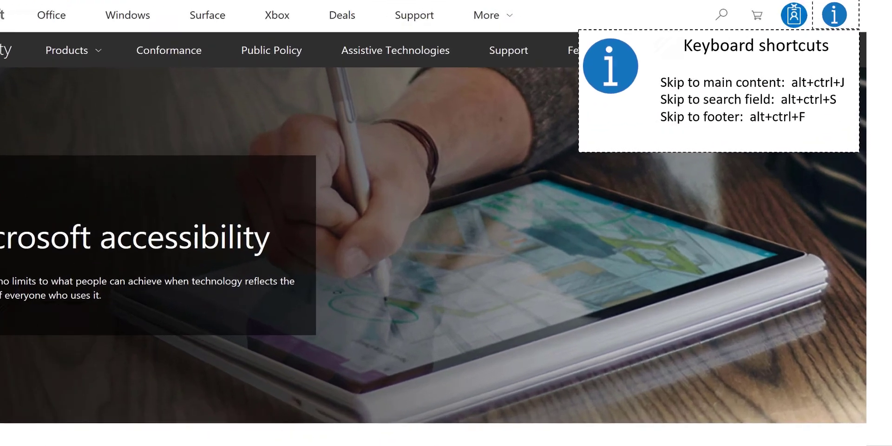